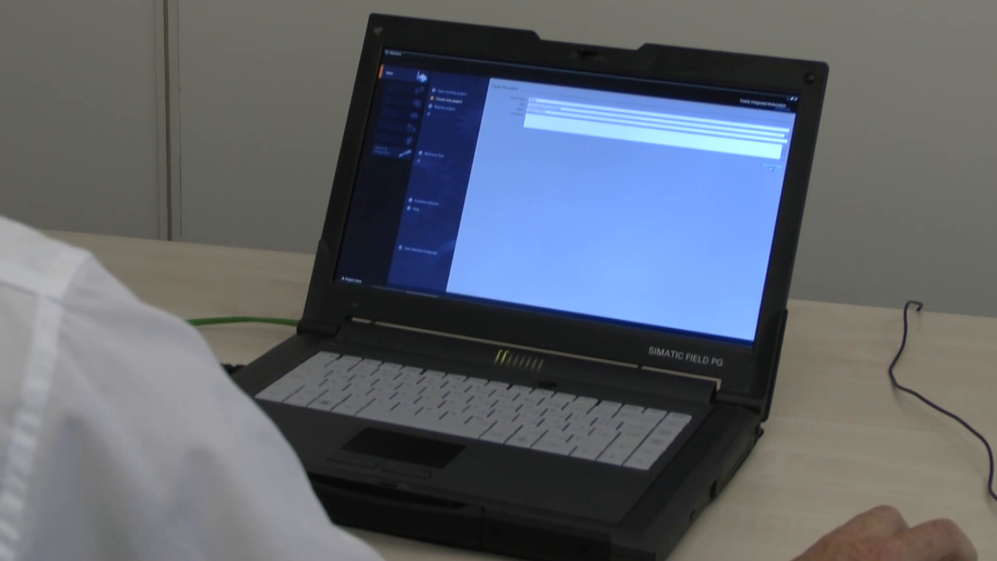
Create the new project Mixer1 and wait for its First steps overview
{"action": "left_click", "coordinate": [965, 162]}
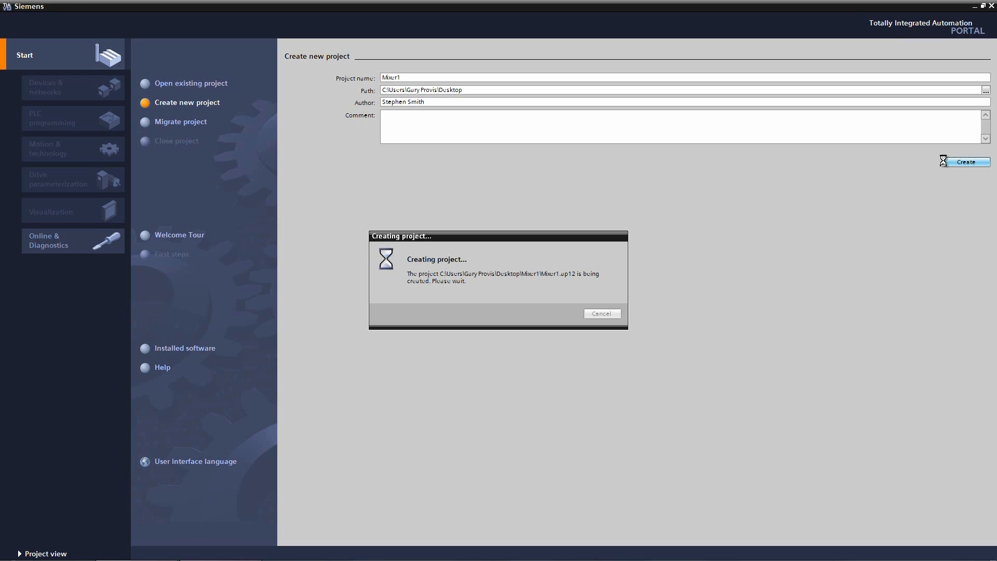
{"action": "left_click", "coordinate": [965, 162]}
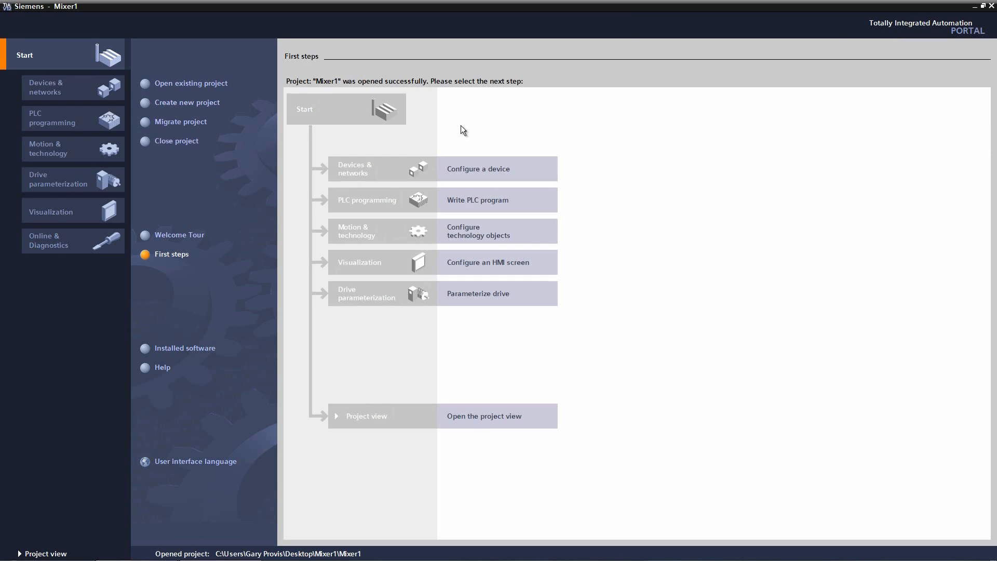
{"action": "mouse_move", "coordinate": [419, 114]}
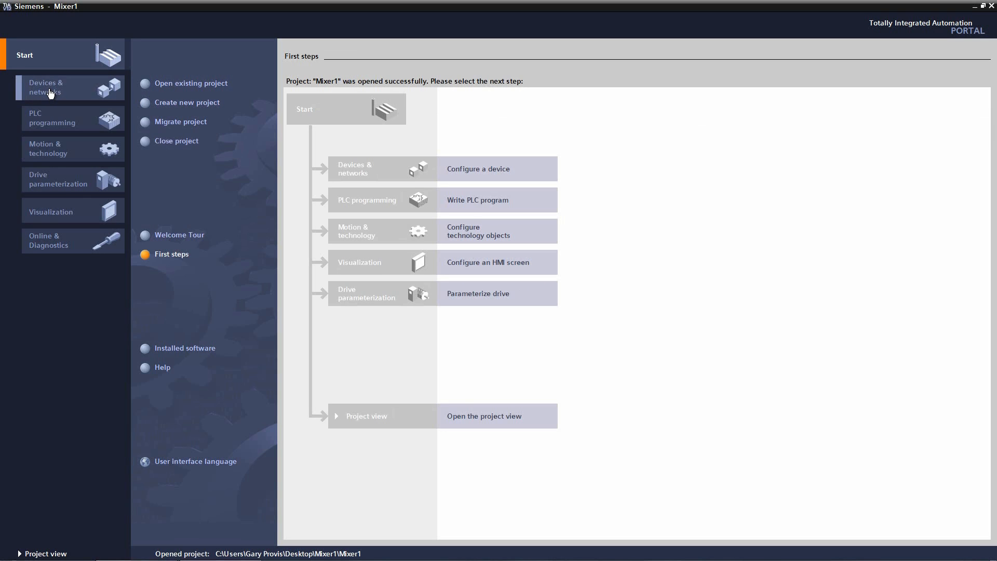
Add a new device named Mixer 1 as an Unspecified CPU 1200 from the SIMATIC S7-1200 controllers
{"action": "left_click", "coordinate": [73, 87]}
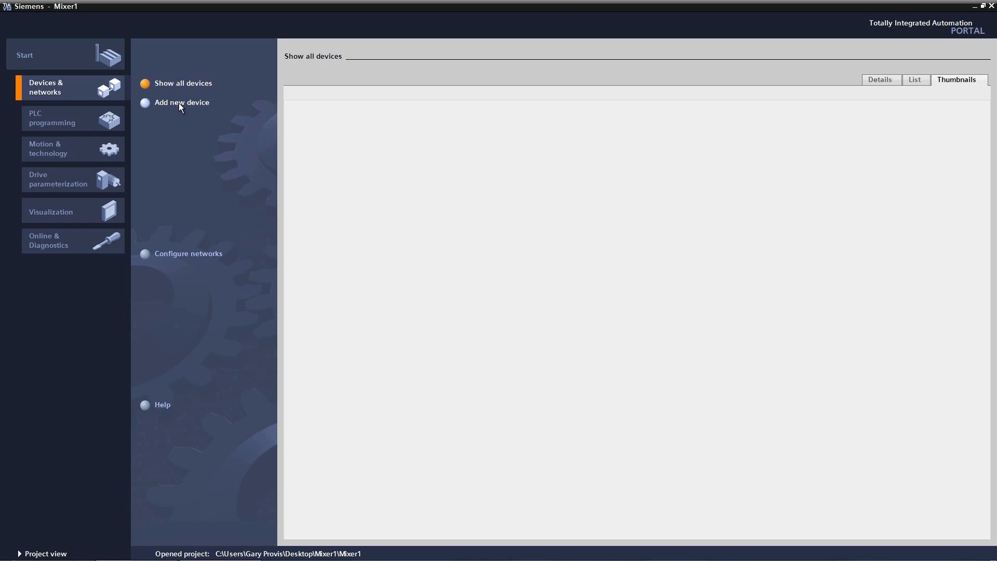
{"action": "left_click", "coordinate": [182, 103]}
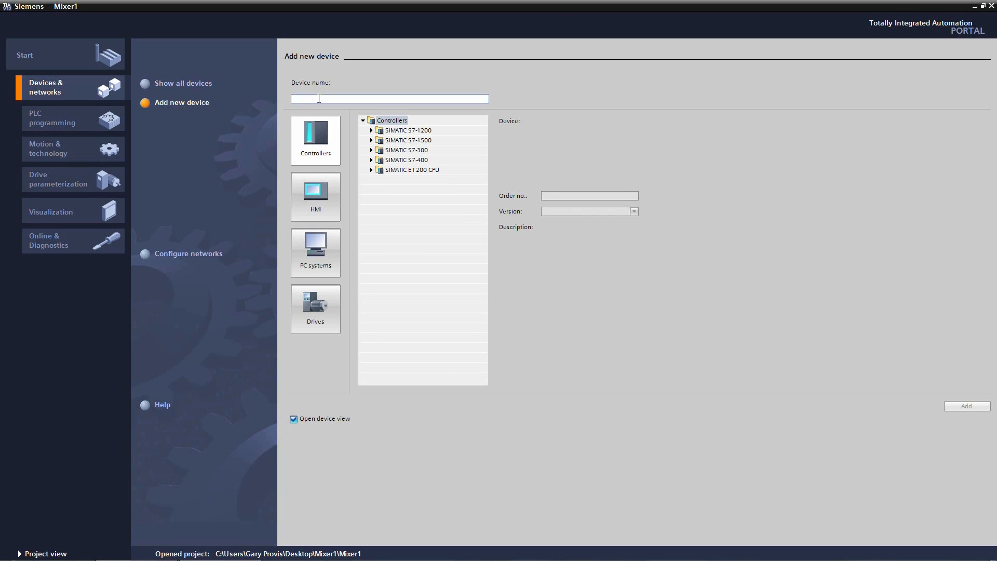
{"action": "type", "text": "Mic"}
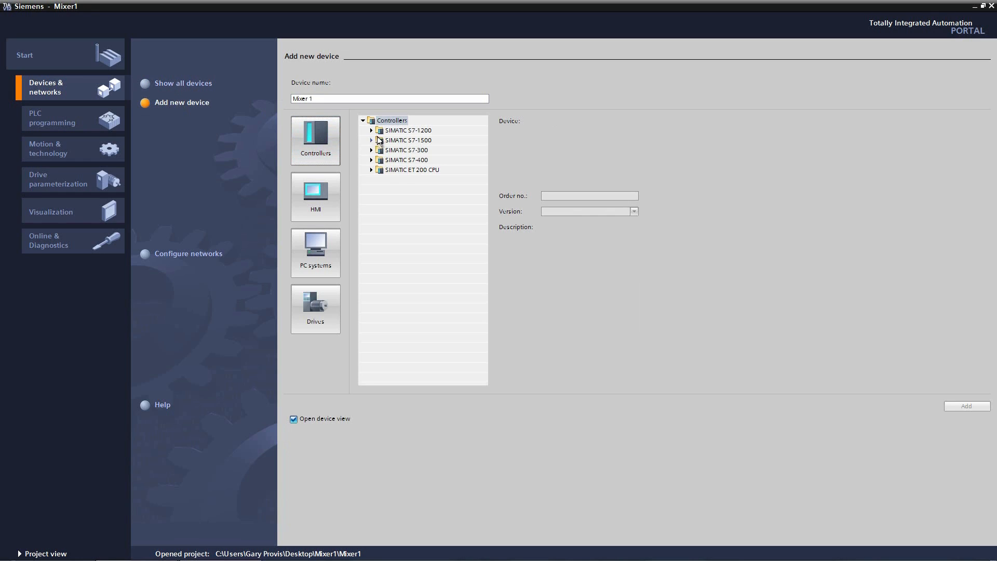
{"action": "left_click", "coordinate": [372, 131]}
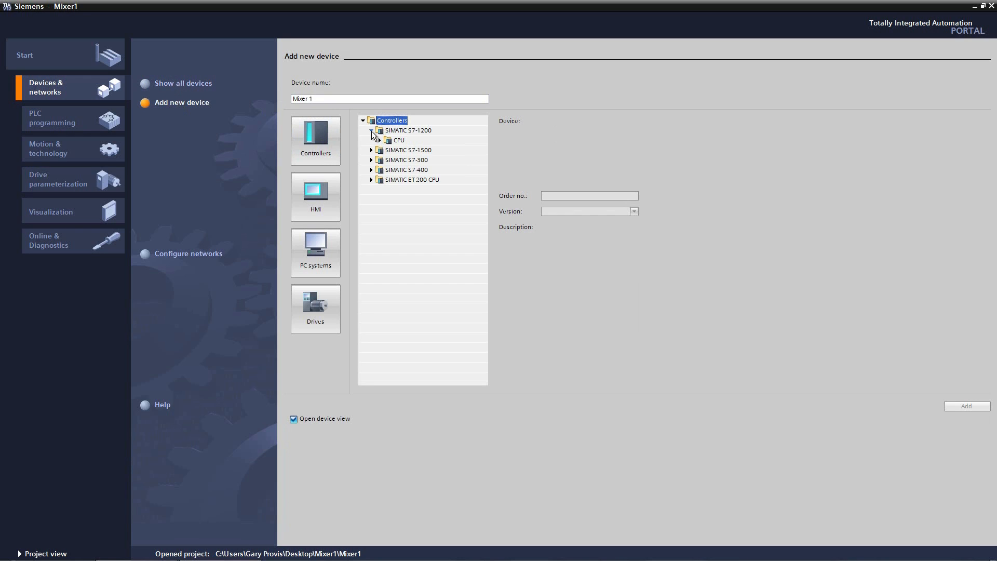
{"action": "left_click", "coordinate": [380, 140]}
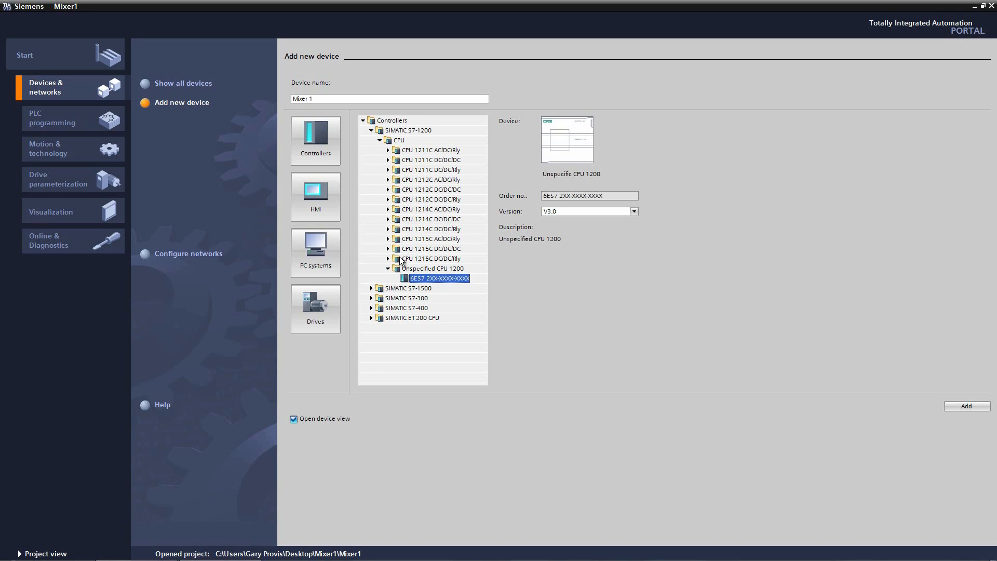
{"action": "mouse_move", "coordinate": [966, 406]}
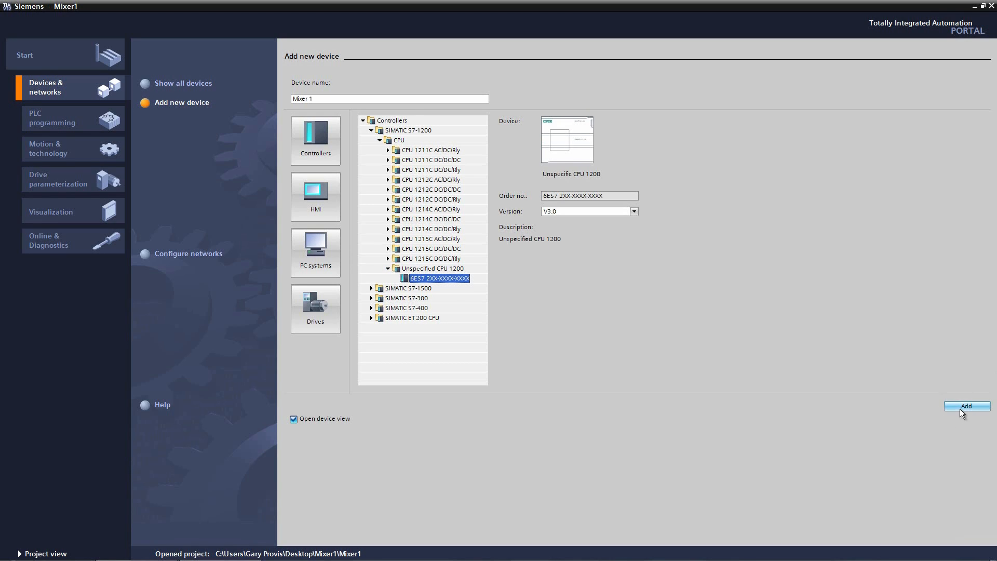
{"action": "left_click", "coordinate": [965, 406]}
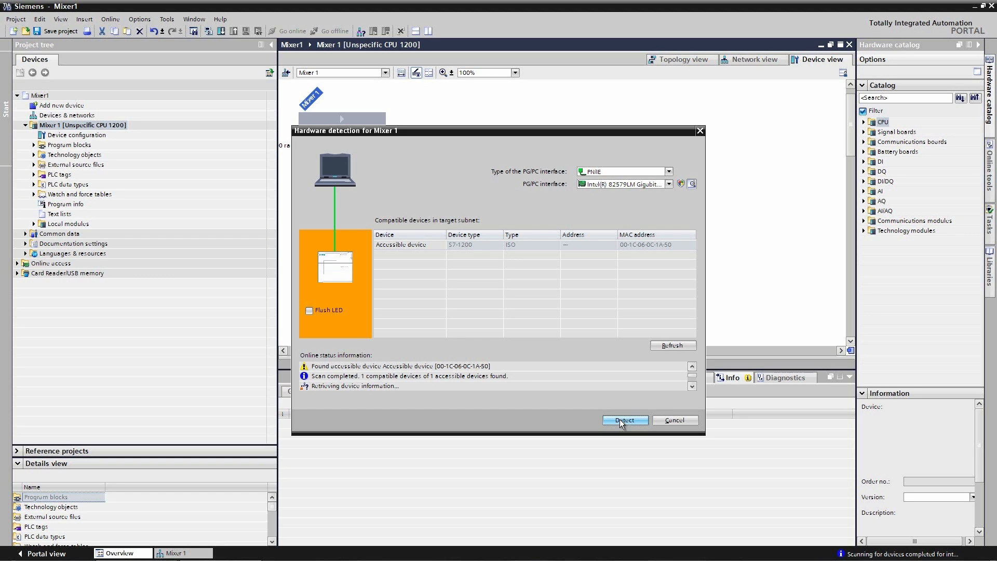
Detect the accessible S7-1200 and load its hardware configuration into Mixer 1
{"action": "left_click", "coordinate": [624, 420]}
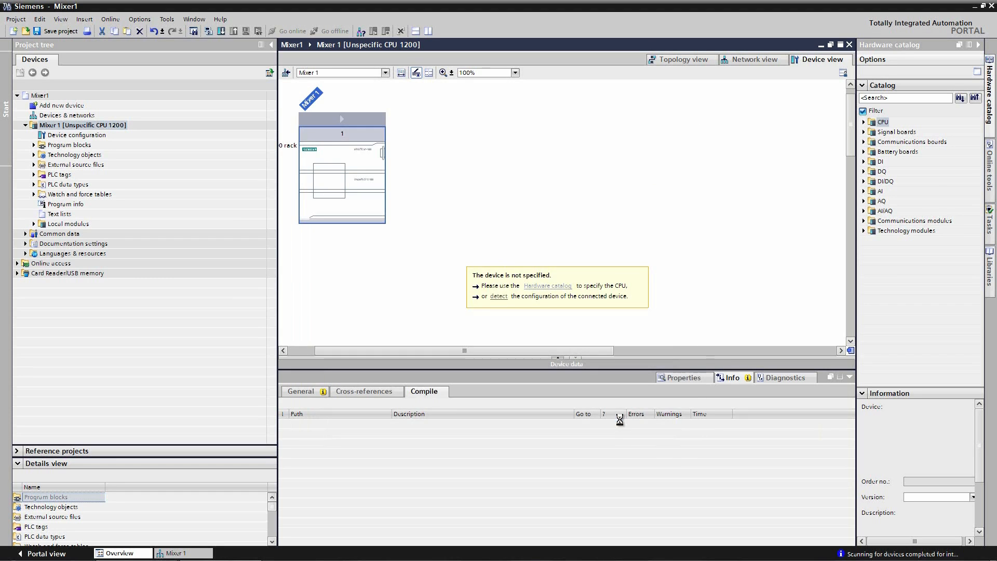
Show the General properties of the detected CPU 1215C DC/DC/DC in the rack
{"action": "left_click", "coordinate": [499, 296]}
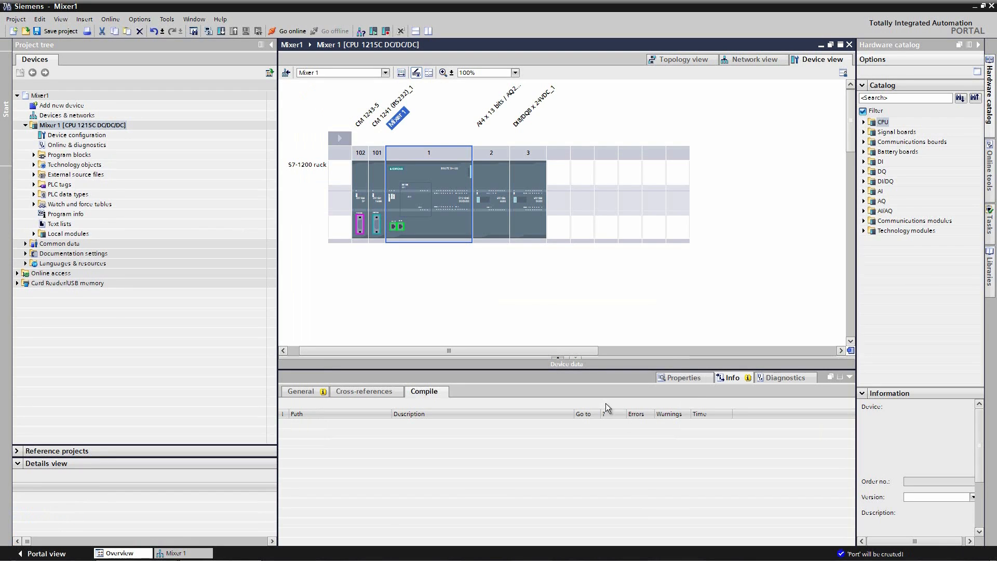
{"action": "mouse_move", "coordinate": [604, 404]}
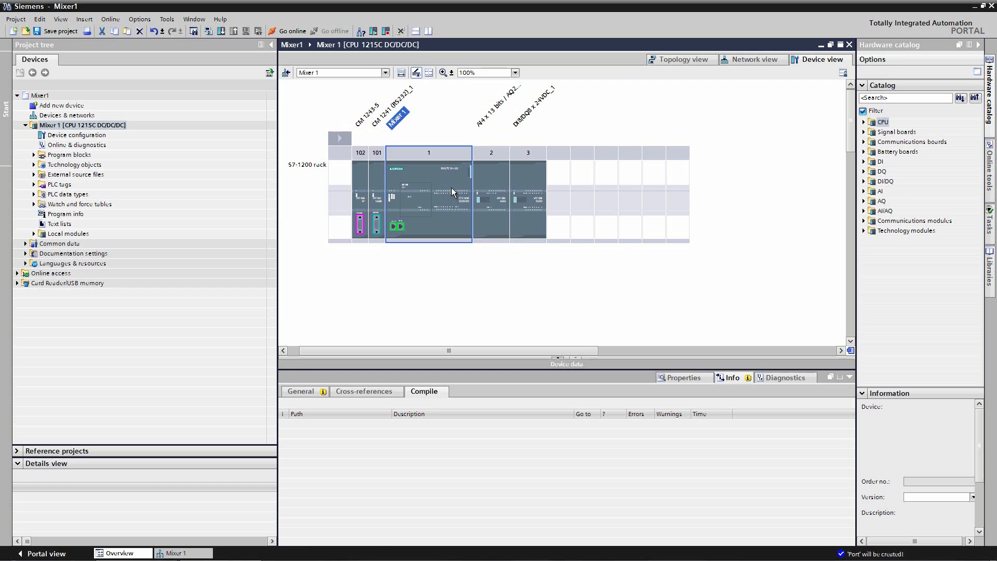
{"action": "left_click", "coordinate": [428, 191]}
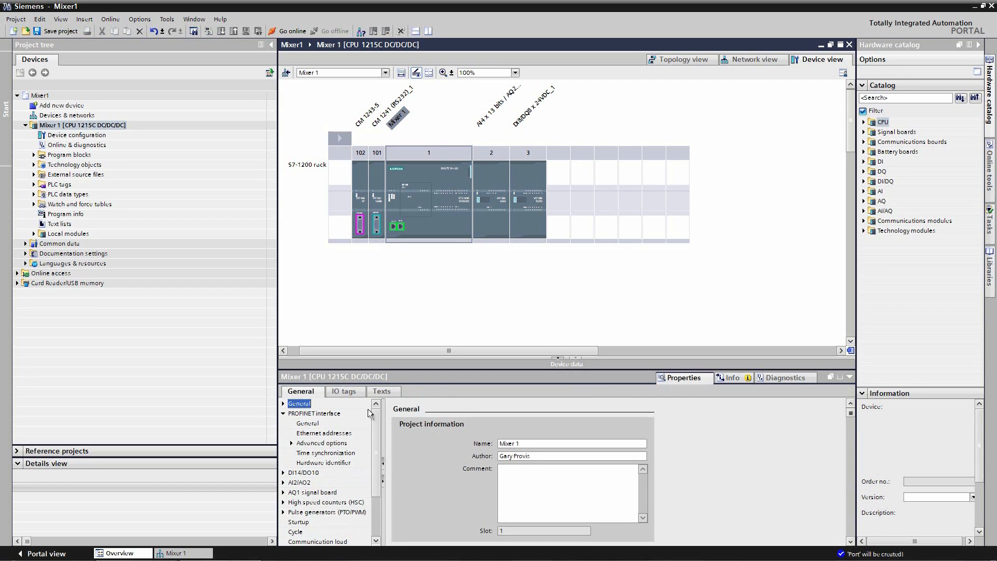
{"action": "mouse_move", "coordinate": [326, 438]}
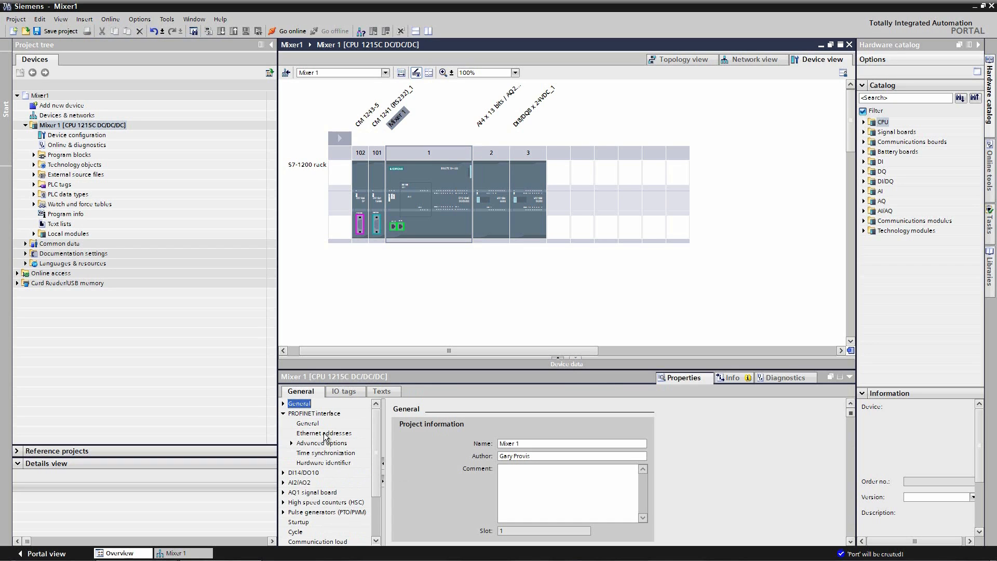
Show the PROFINET Ethernet addresses with IP 192.168.0.1 and subnet mask 255.255.255.0
{"action": "left_click", "coordinate": [323, 433]}
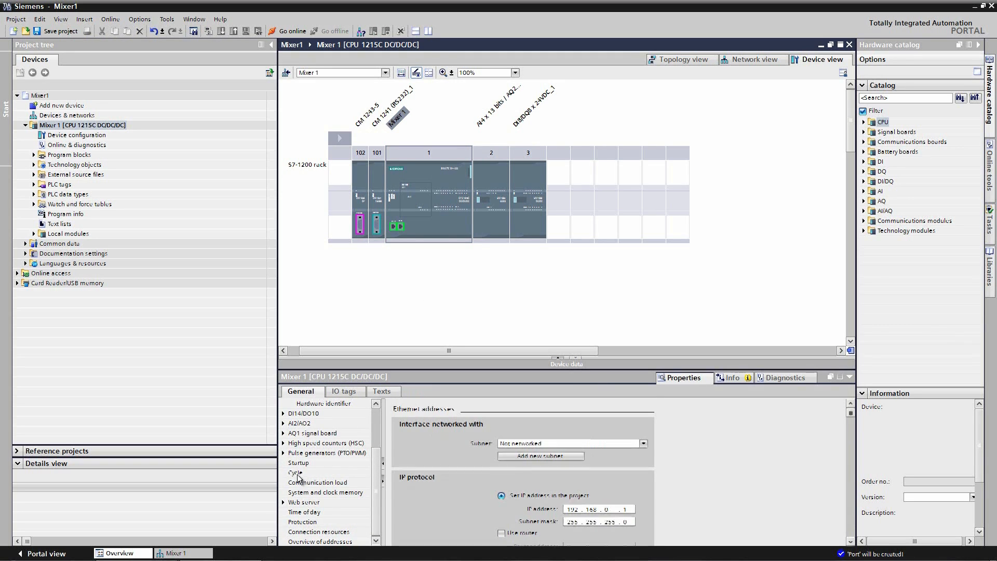
Enable the system memory byte at MB1 under System and clock memory (%M1.0 FirstScan to %M1.3 AlwaysFALSE)
{"action": "left_click", "coordinate": [326, 492]}
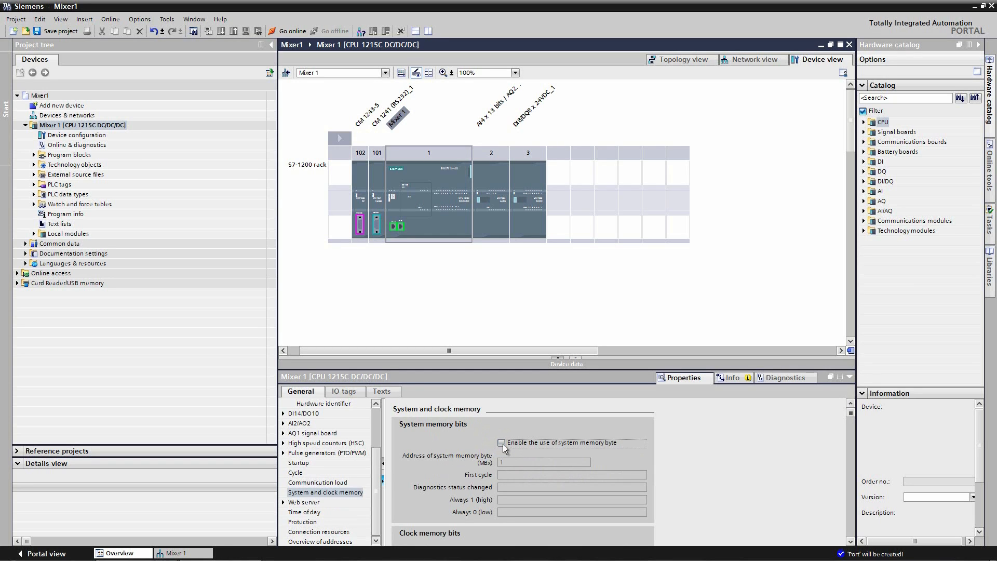
{"action": "left_click", "coordinate": [501, 443]}
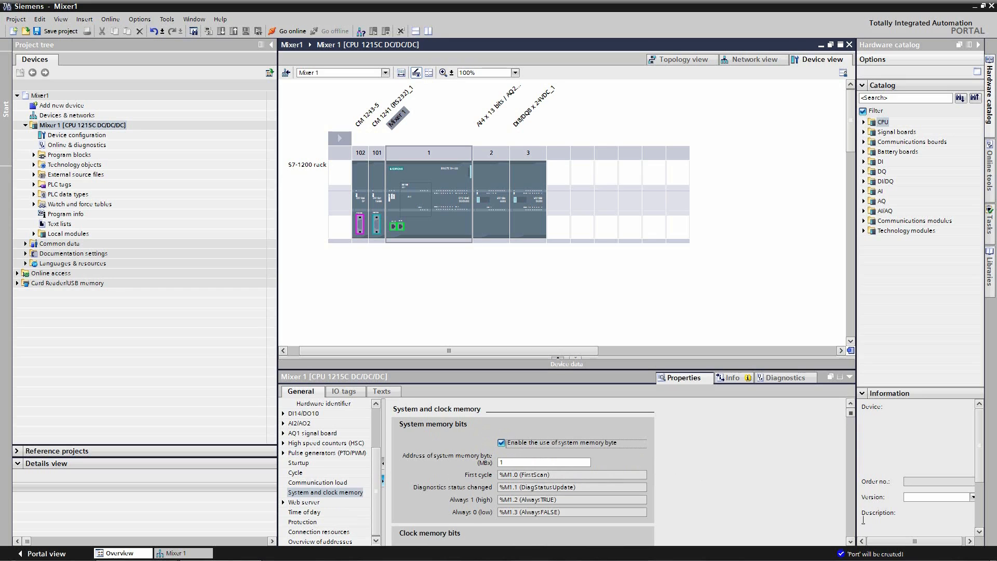